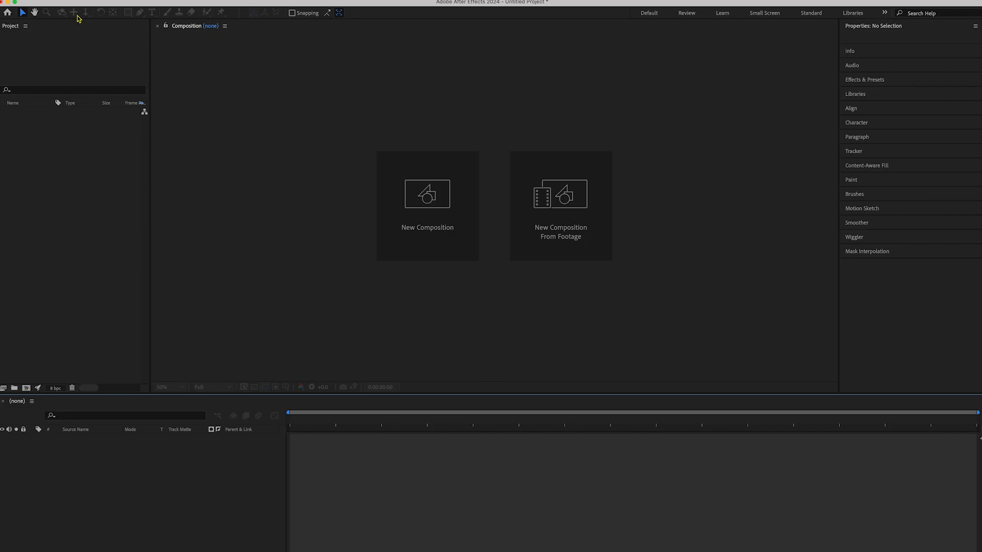
- Start a new empty composition for the moon animation
{"action": "left_click", "coordinate": [427, 206]}
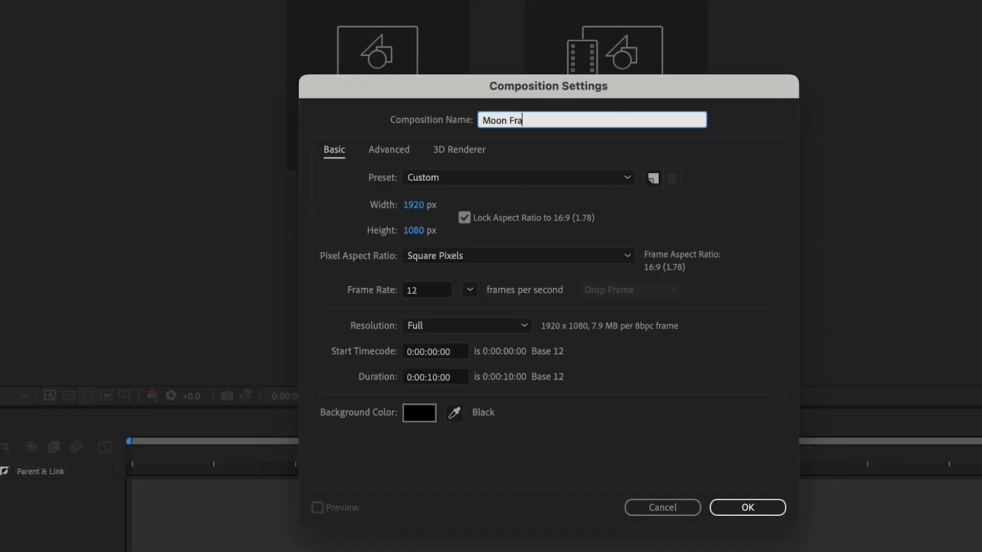
- Add the ten moon fragment PNG layers to the Moon Whole composition
{"action": "left_click", "coordinate": [746, 507]}
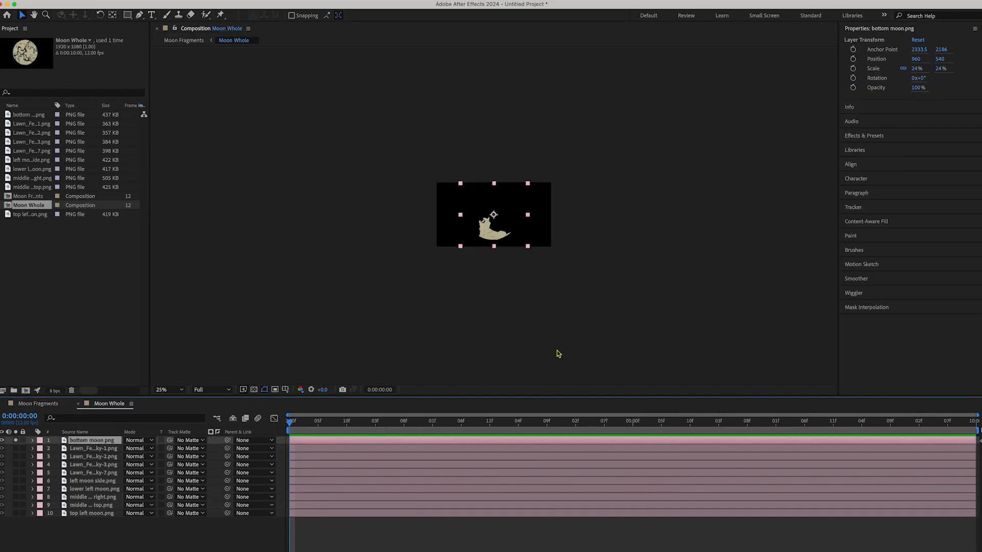
- Keyframe one fragment's Position so it travels down a path below the frame
{"action": "left_click", "coordinate": [853, 59]}
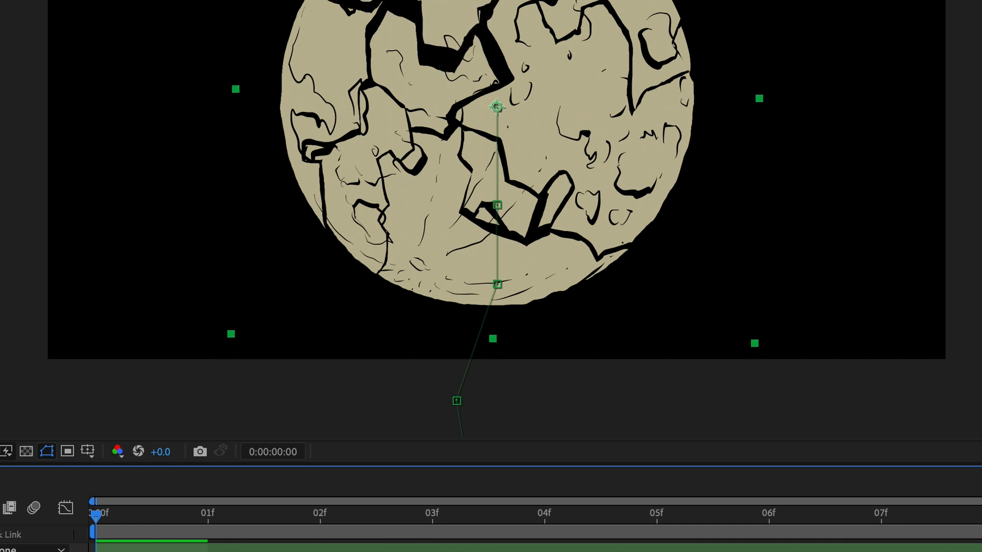
- Scrub the timeline to frame 3 to preview the fragments falling
{"action": "left_click", "coordinate": [432, 513]}
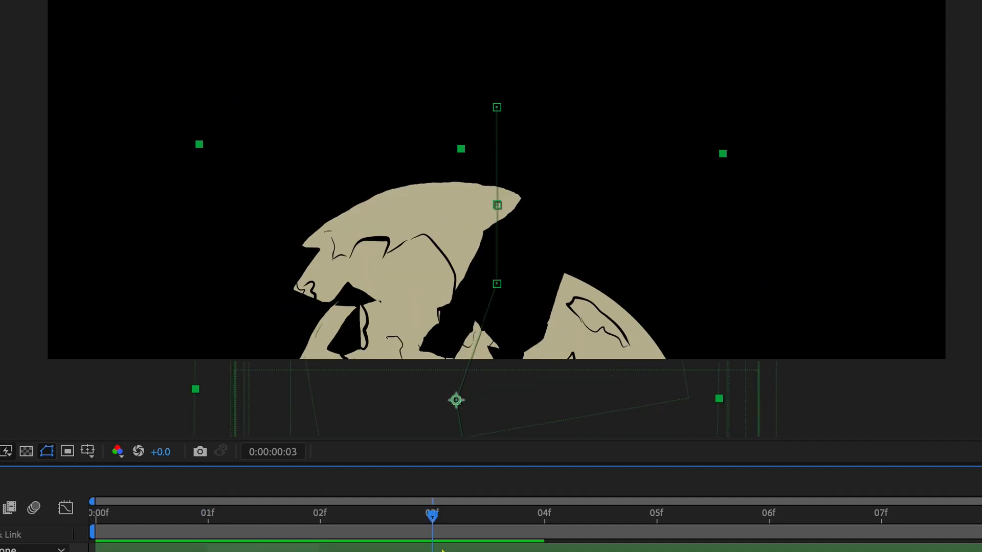